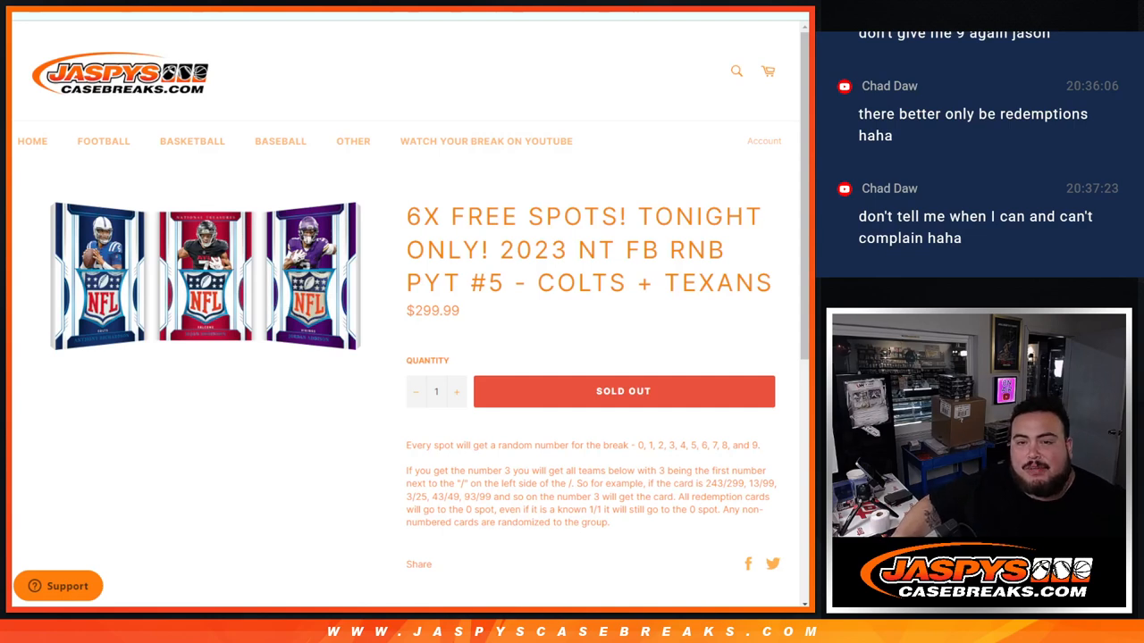
Highlight the break code '2023 NT FB RNB' in the Jaspys Casebreaks listing title
{"action": "left_click_drag", "start_coordinate": [495, 250], "coordinate": [727, 250]}
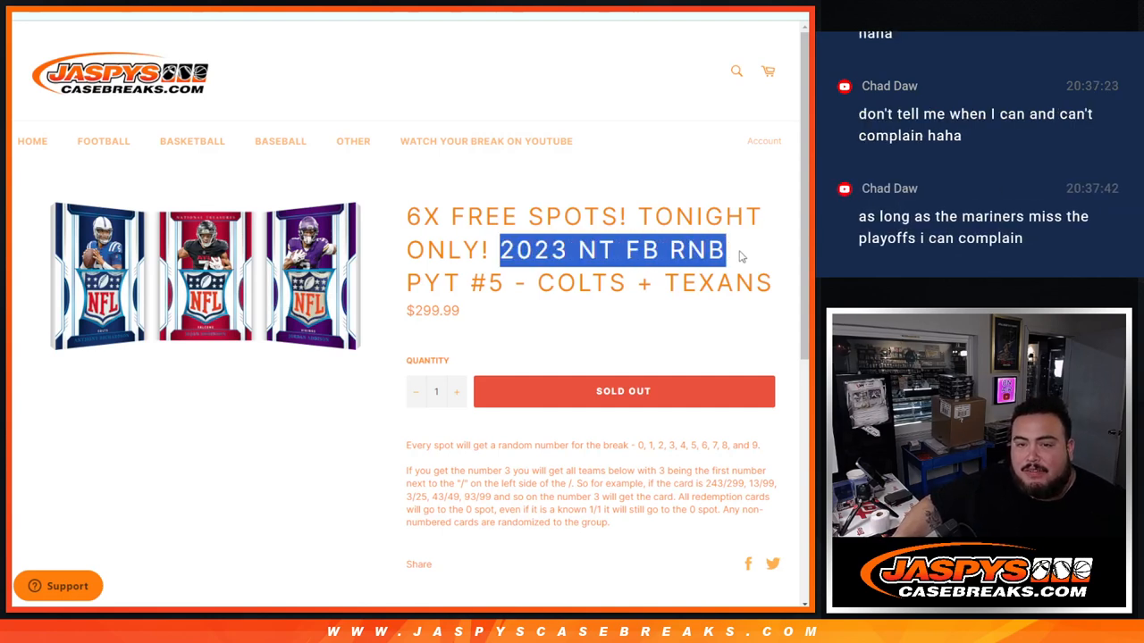
{"action": "left_click_drag", "start_coordinate": [740, 256], "coordinate": [770, 284]}
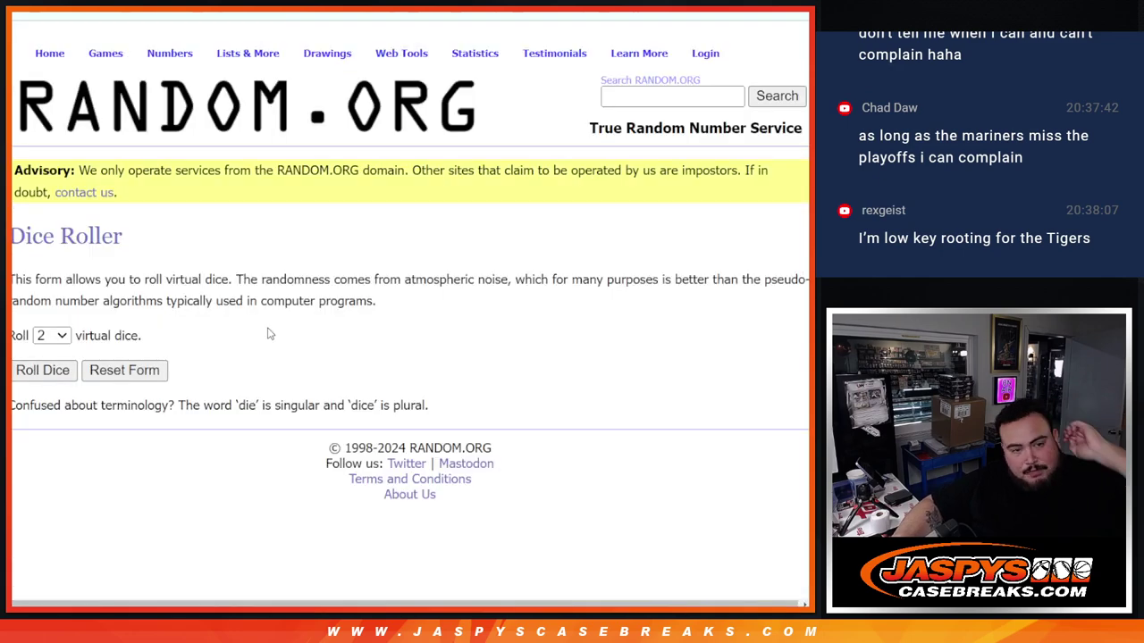
Reshuffle the four-name list with Again! until it reads 10 times, then highlight the count
{"action": "left_click", "coordinate": [42, 370]}
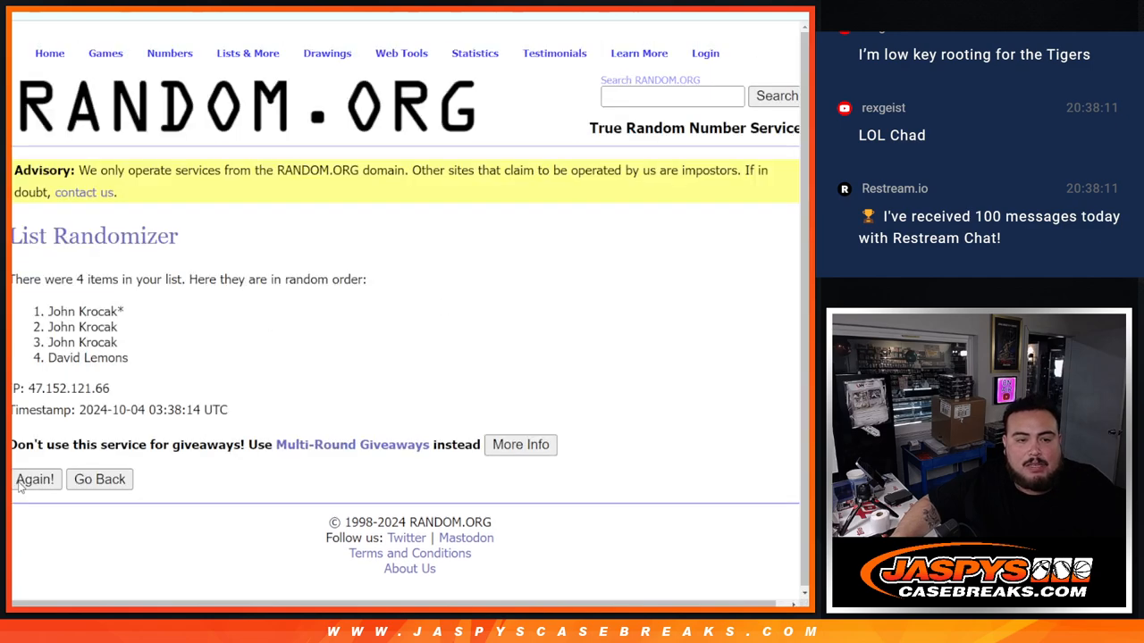
{"action": "left_click", "coordinate": [35, 479]}
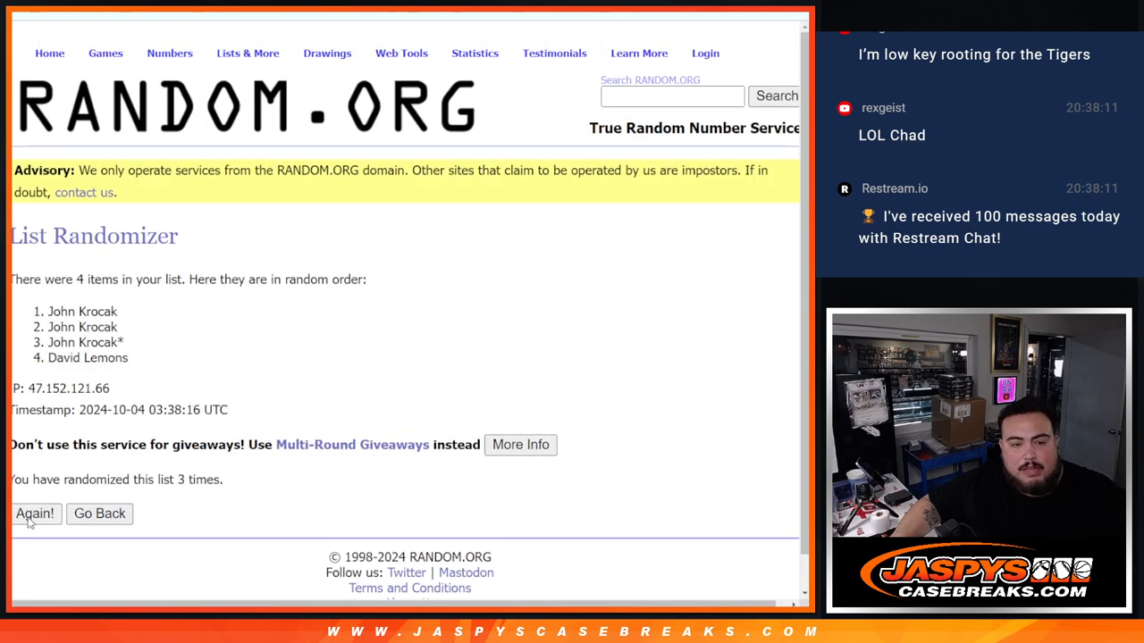
{"action": "left_click", "coordinate": [36, 514]}
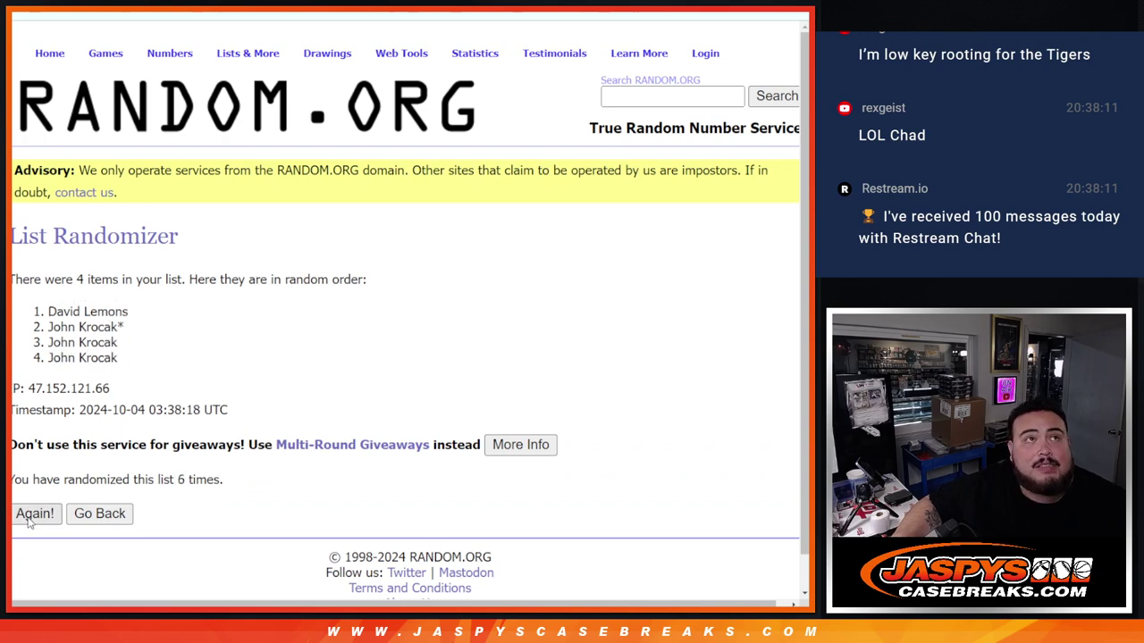
{"action": "left_click", "coordinate": [36, 514]}
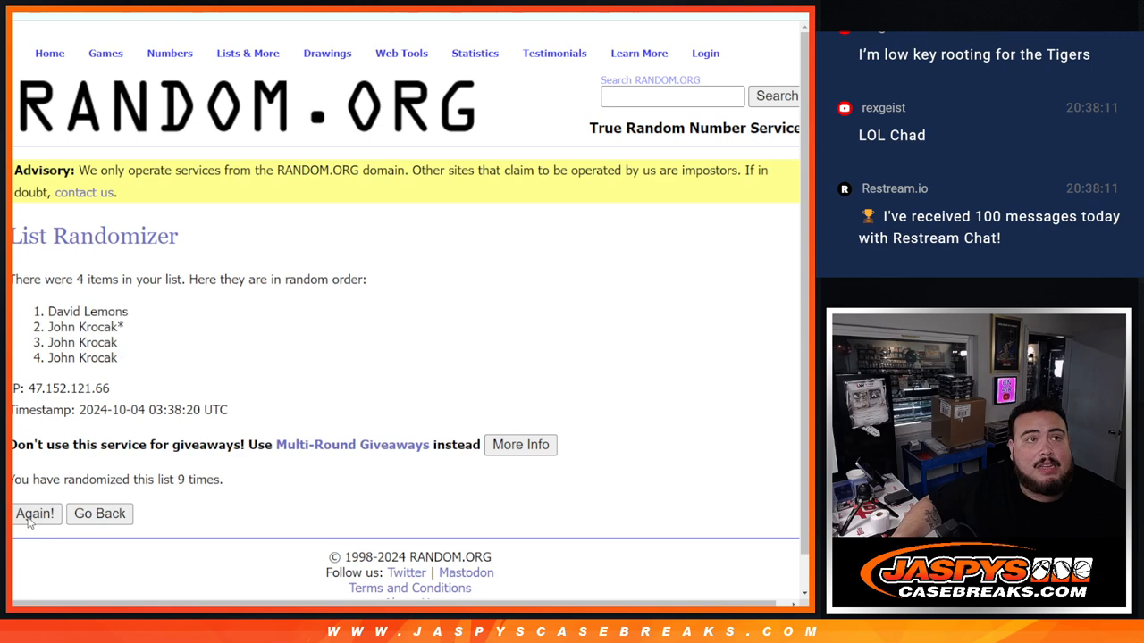
{"action": "left_click", "coordinate": [35, 514]}
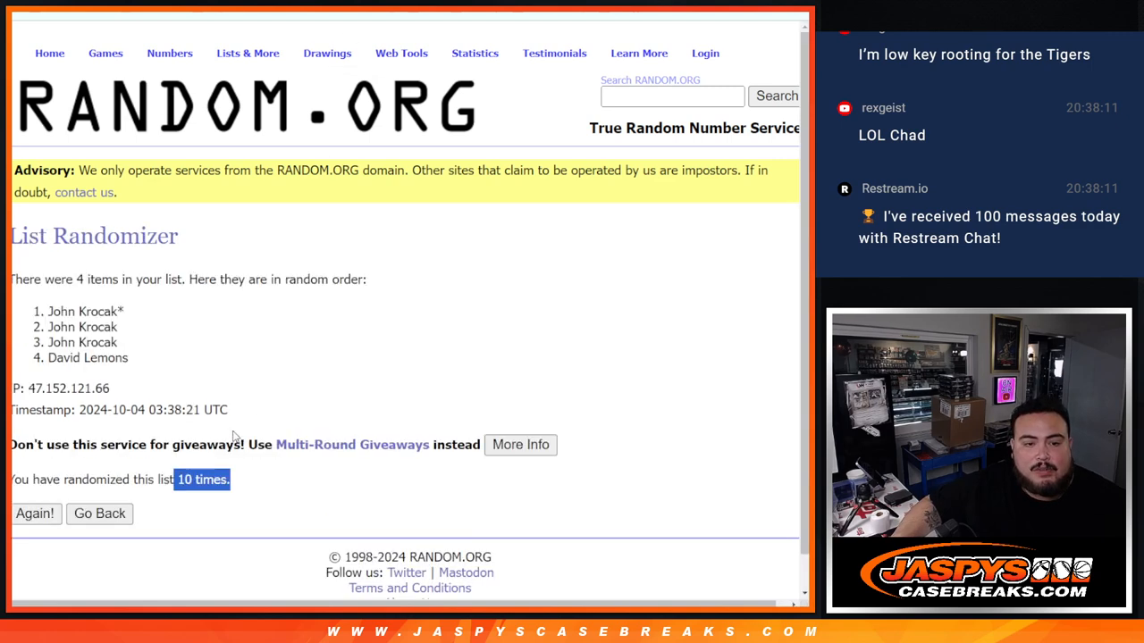
{"action": "left_click_drag", "start_coordinate": [49, 311], "coordinate": [138, 330]}
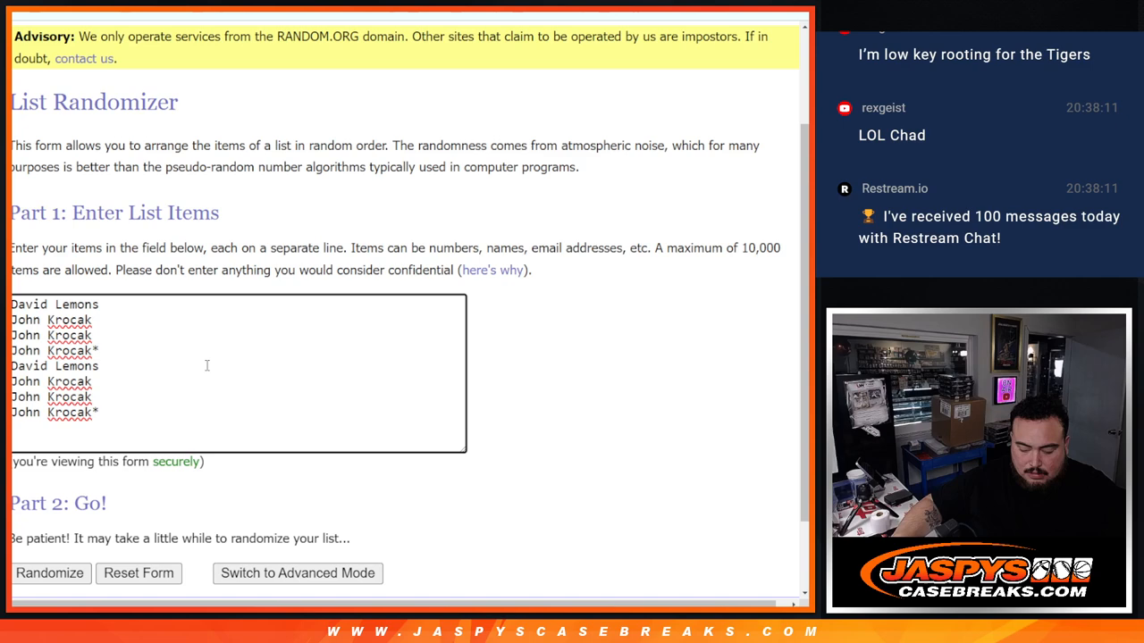
{"action": "type", "text": "John Krocak*"}
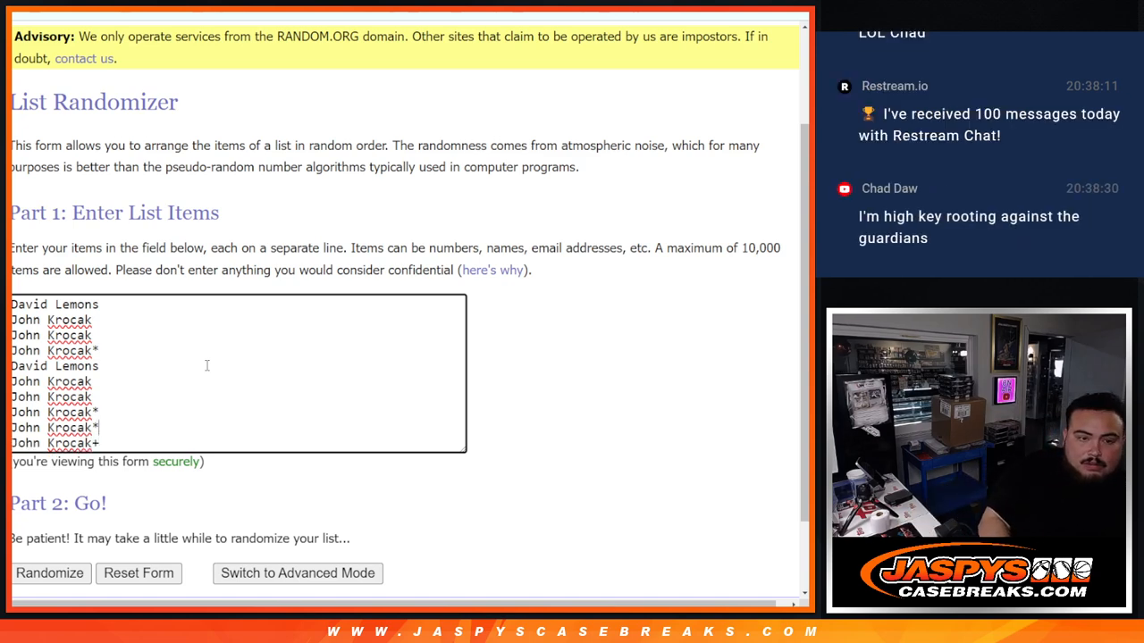
{"action": "type", "text": "+"}
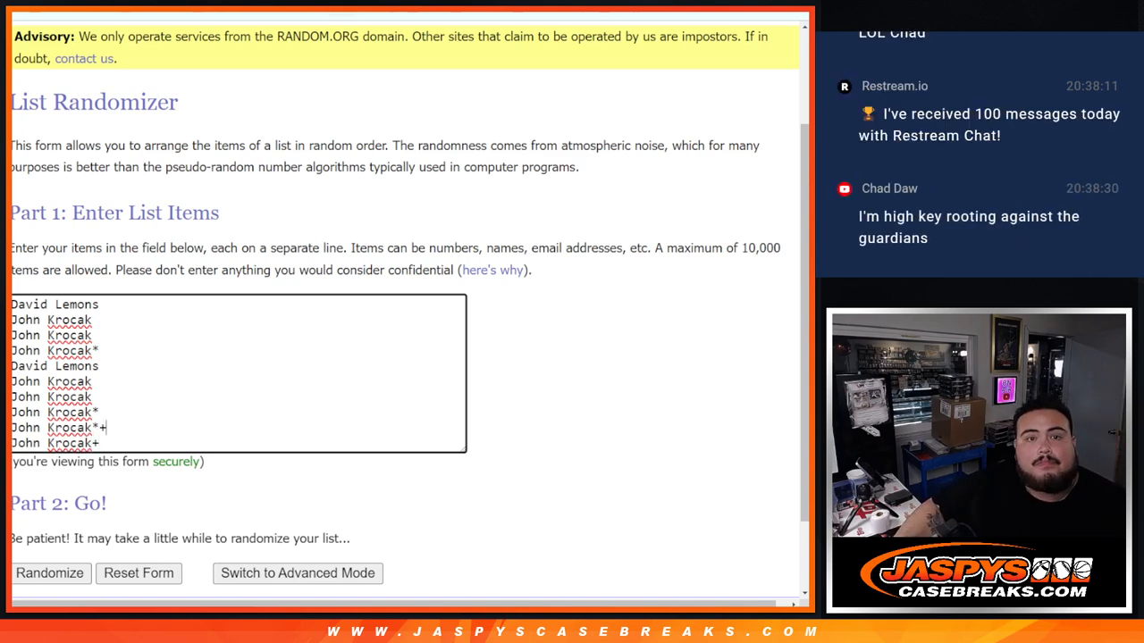
{"action": "left_click", "coordinate": [50, 574]}
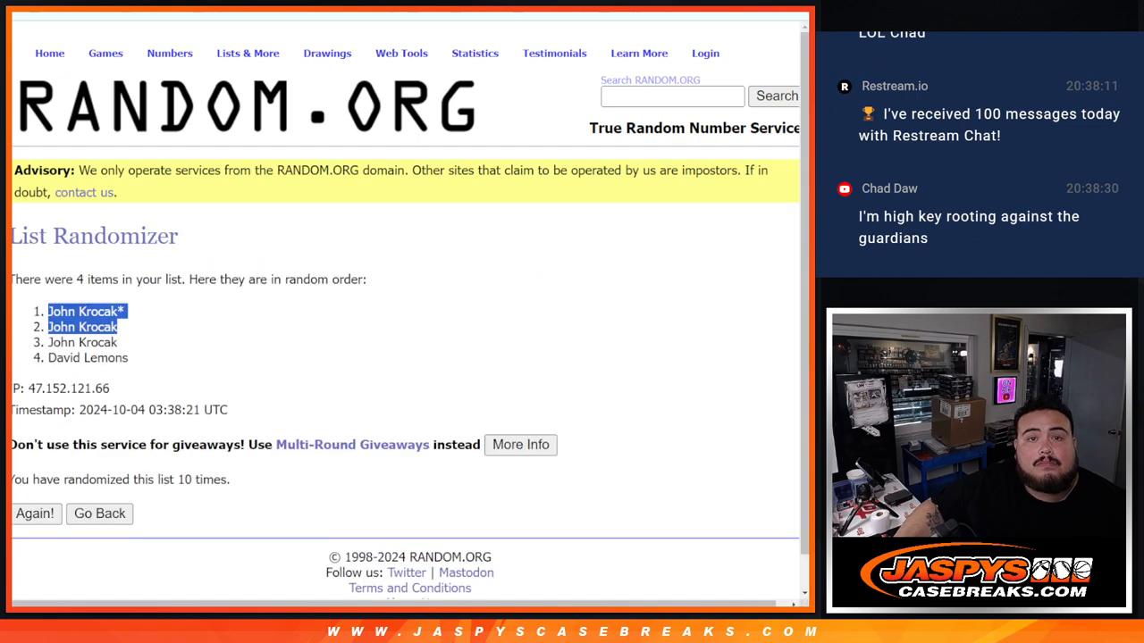
{"action": "left_click", "coordinate": [99, 514]}
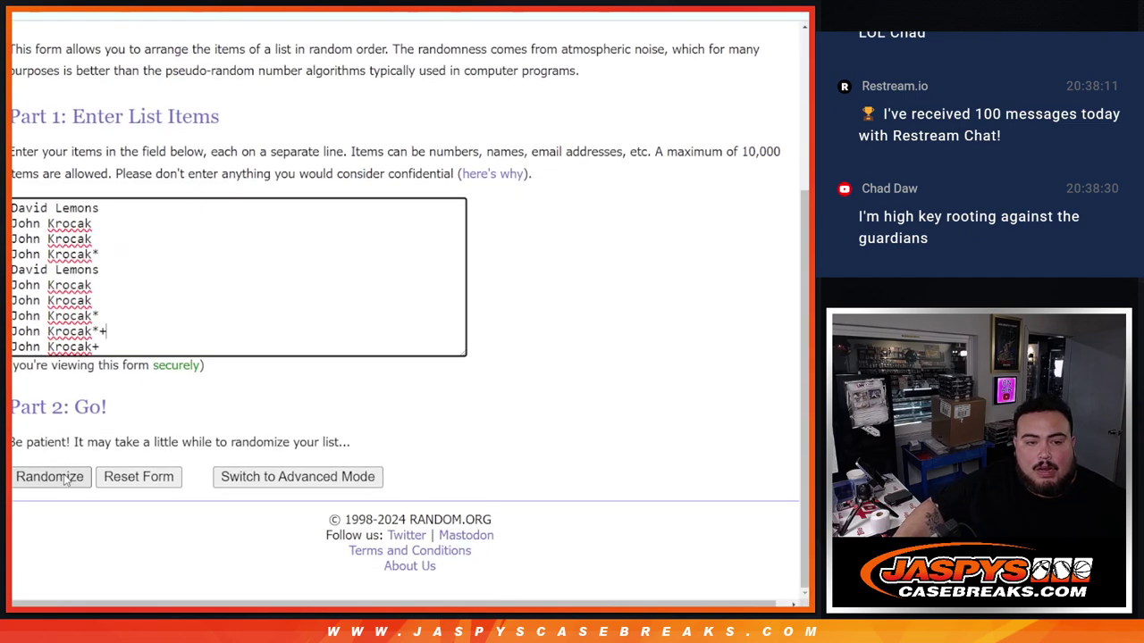
Shuffle the ten-name list again, highlight the result, and return to the 0–9 form
{"action": "left_click", "coordinate": [51, 477]}
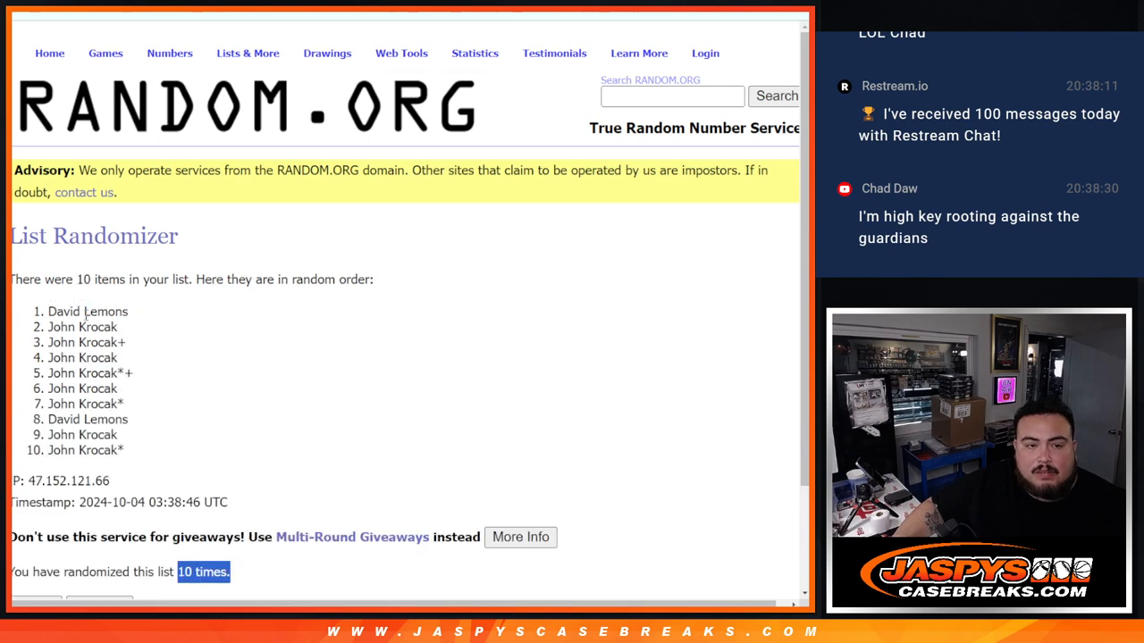
{"action": "left_click_drag", "start_coordinate": [48, 310], "coordinate": [124, 449]}
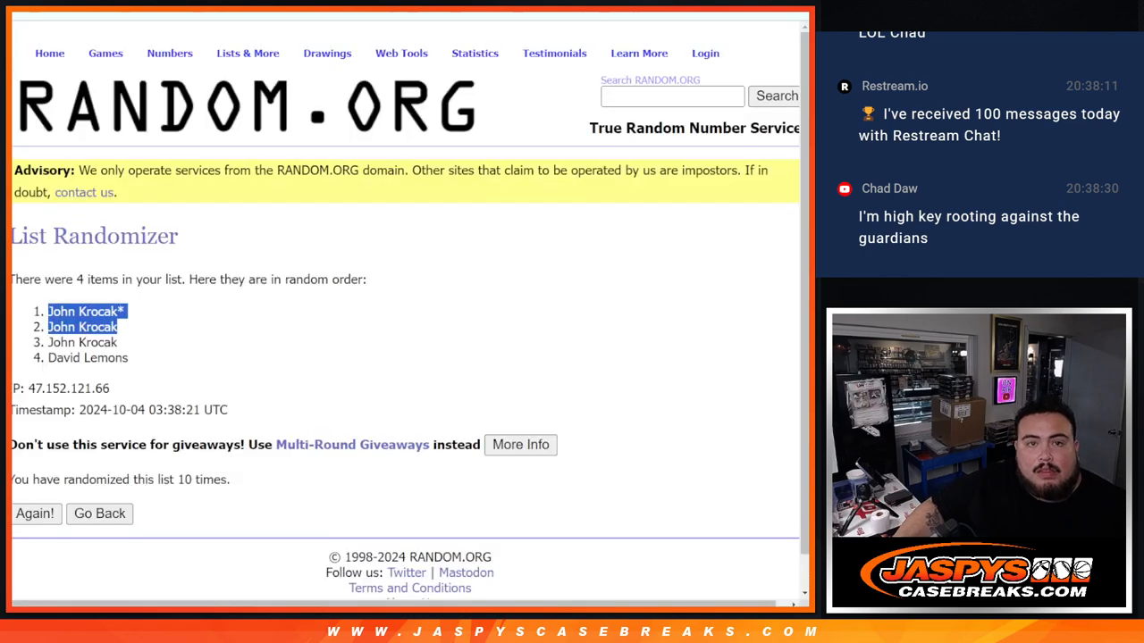
{"action": "left_click", "coordinate": [99, 514]}
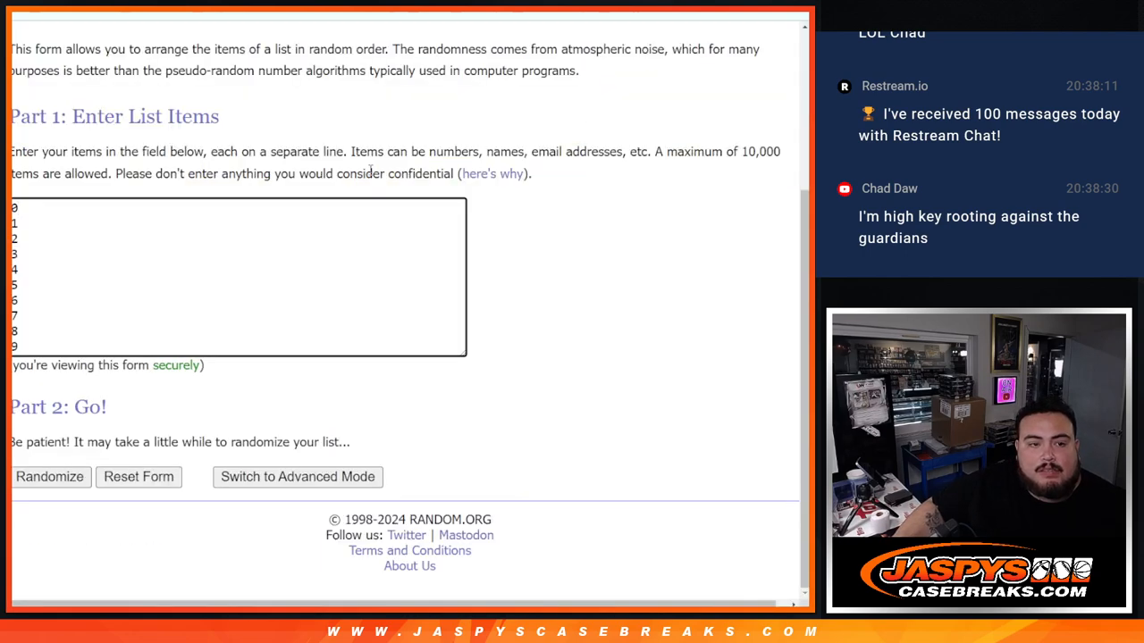
Randomize the numbers 0 to 9, then shuffle them again
{"action": "left_click", "coordinate": [49, 477]}
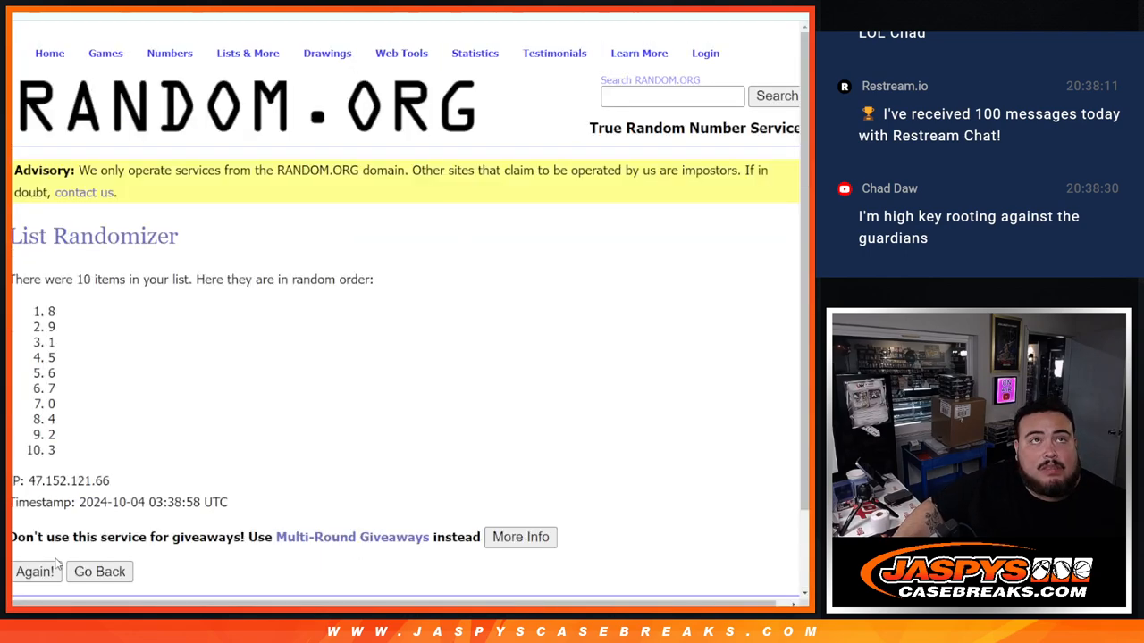
{"action": "left_click", "coordinate": [36, 572]}
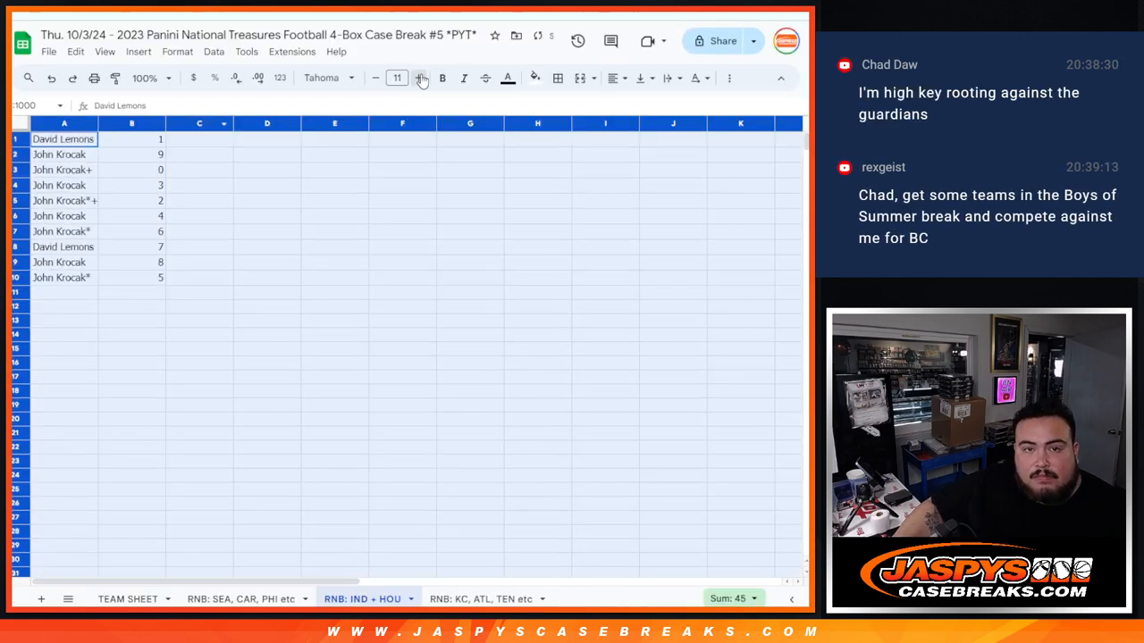
Enlarge the sheet text to size 24 and narrow column B to fit the numbers
{"action": "left_click", "coordinate": [417, 77]}
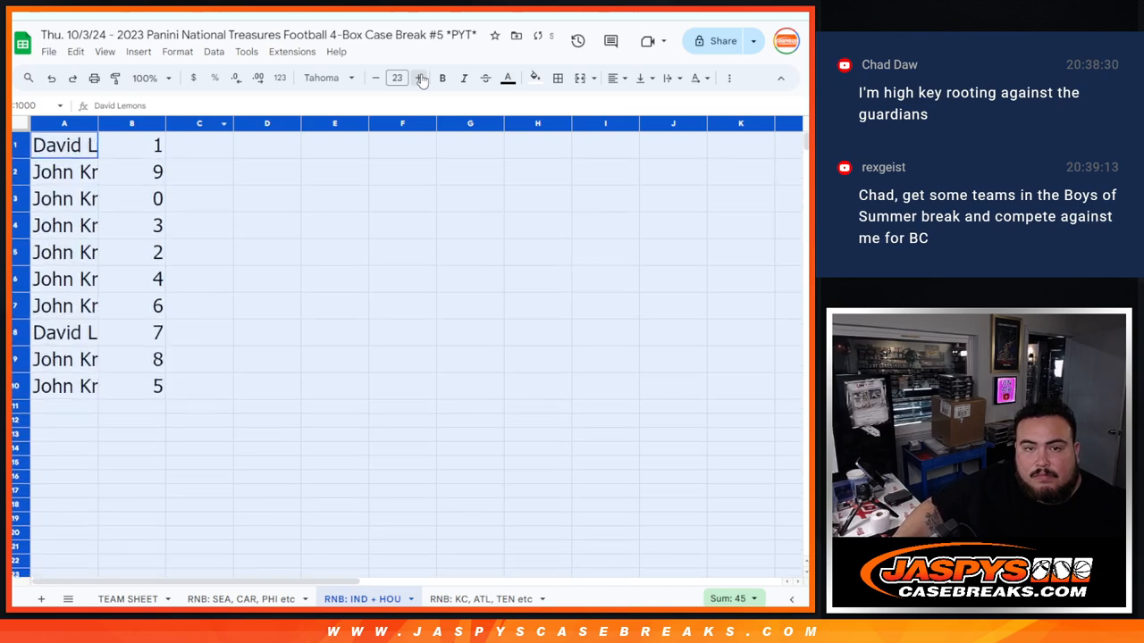
{"action": "left_click", "coordinate": [419, 77]}
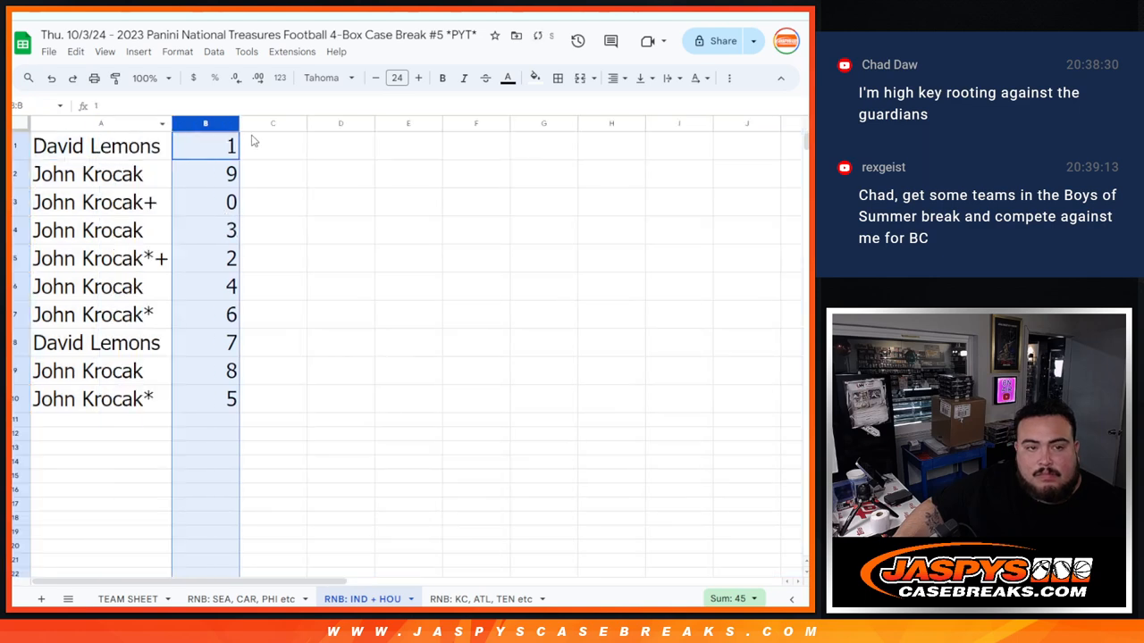
{"action": "left_click", "coordinate": [96, 146]}
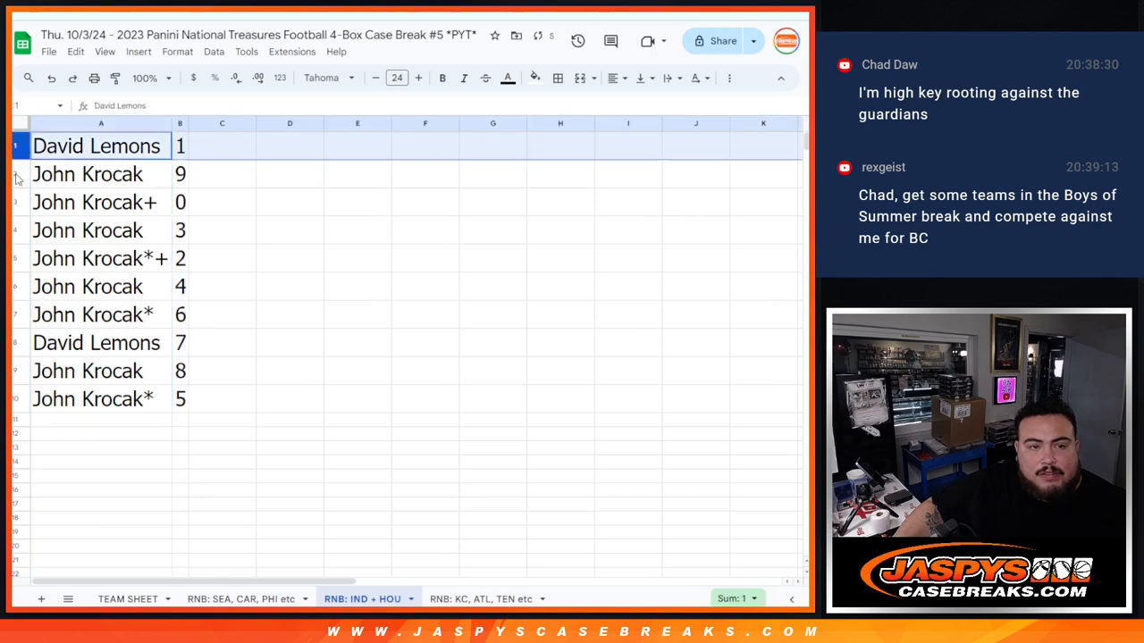
Sort the name table rows by number 0–9 and check the print preview
{"action": "left_click", "coordinate": [98, 259]}
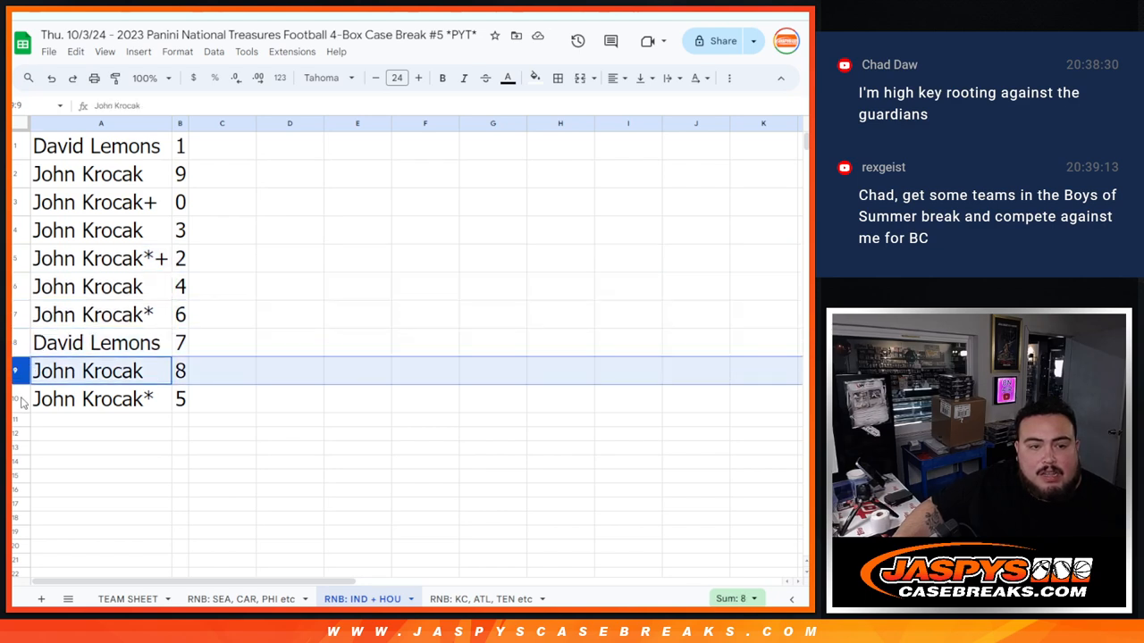
{"action": "right_click", "coordinate": [180, 123]}
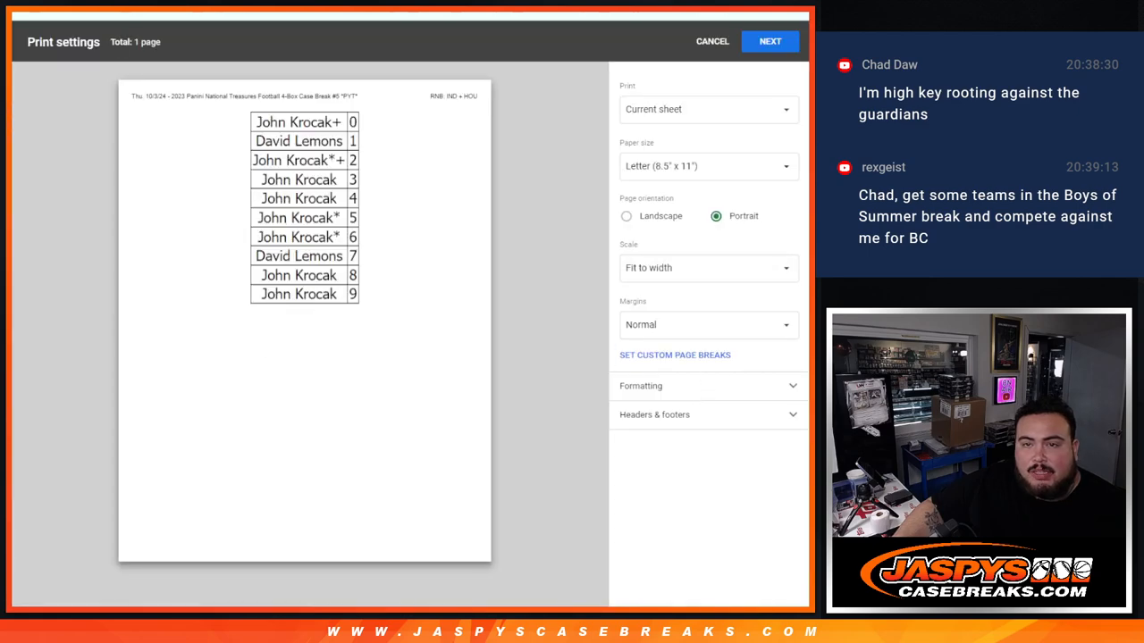
{"action": "left_click", "coordinate": [712, 41]}
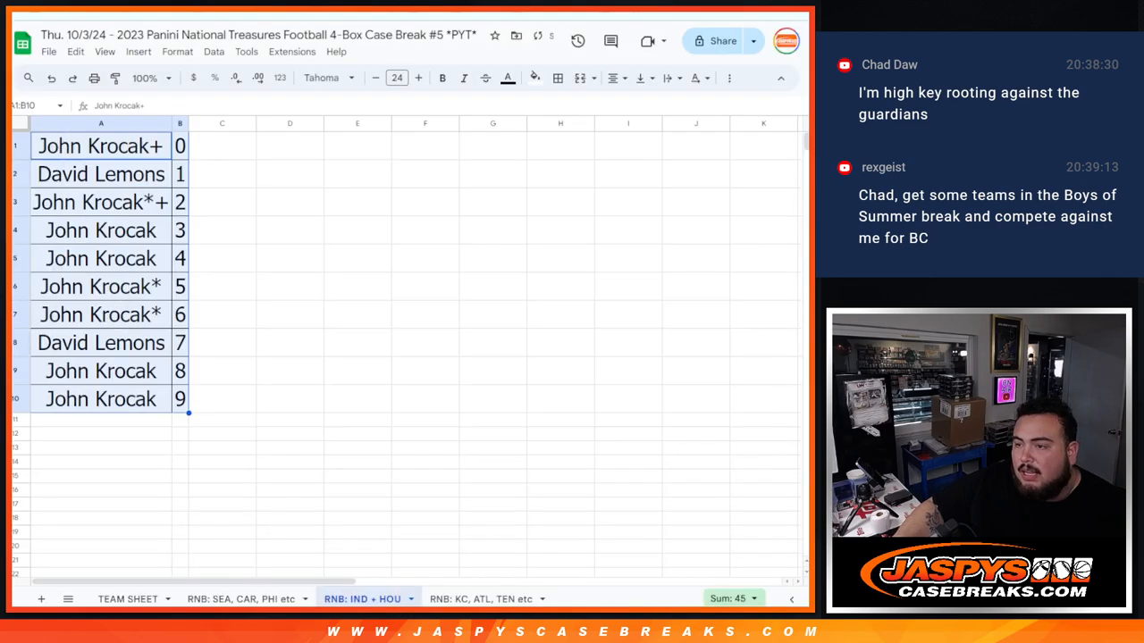